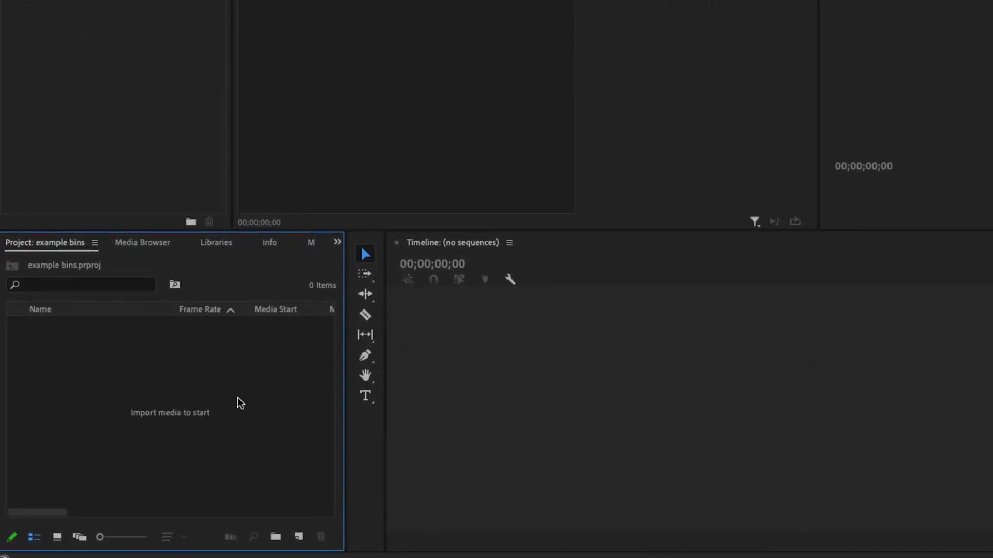
{"action": "mouse_move", "coordinate": [156, 396]}
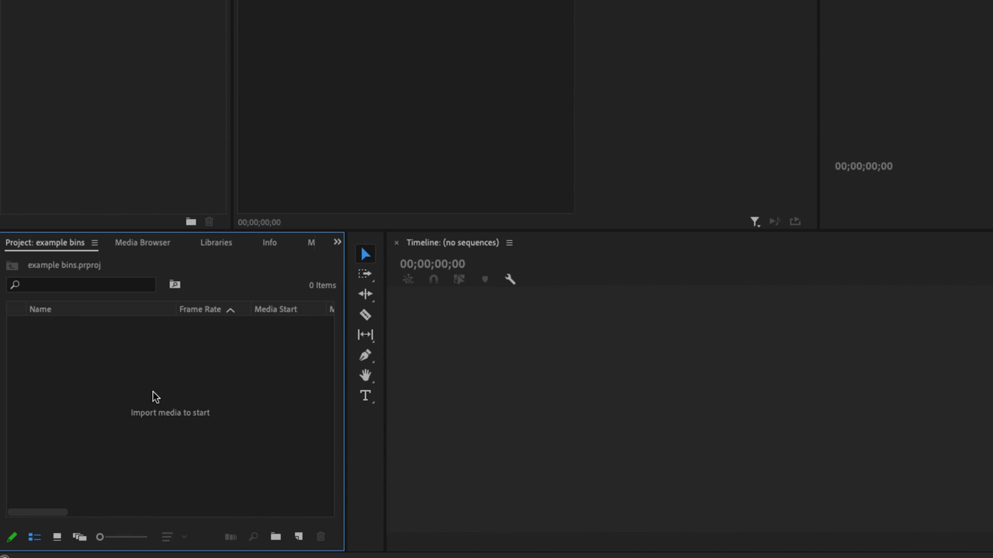
{"action": "mouse_move", "coordinate": [123, 466]}
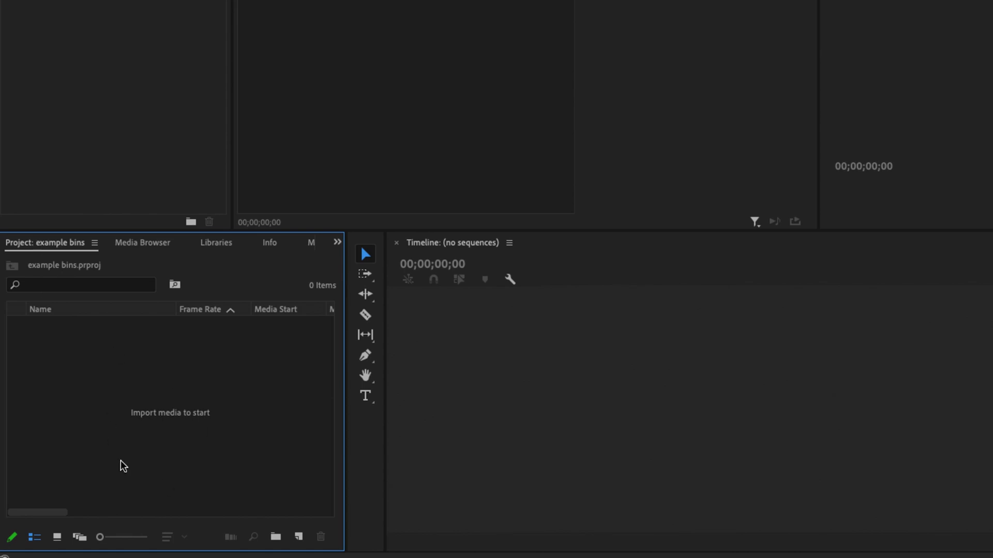
{"action": "mouse_move", "coordinate": [163, 435]}
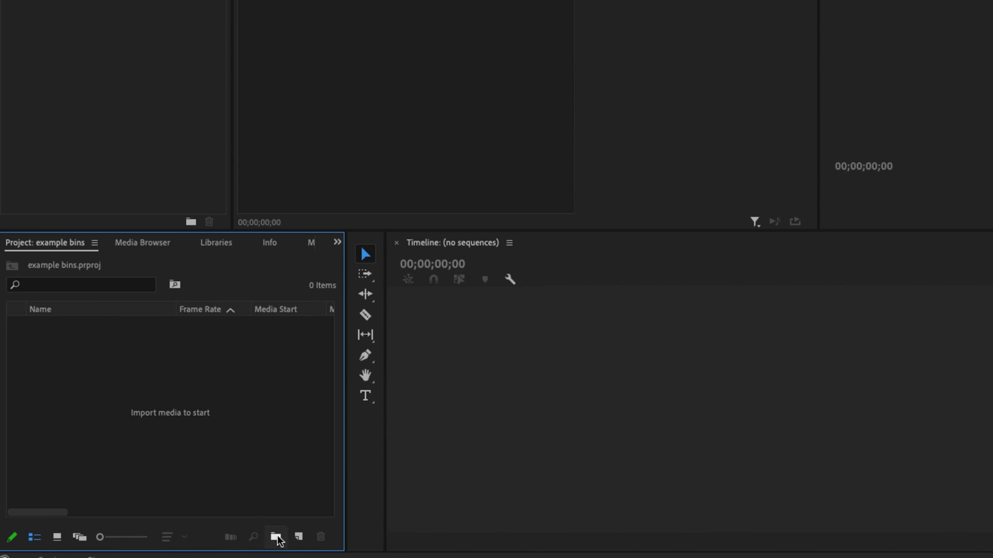
{"action": "mouse_move", "coordinate": [277, 536]}
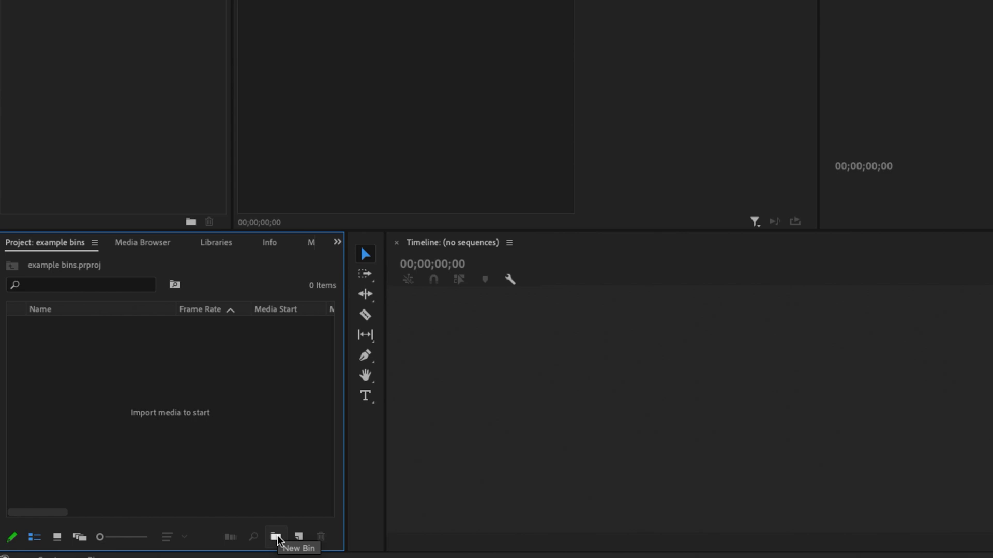
Step: Create a new empty bin in the Project panel and name it footage
{"action": "left_click", "coordinate": [276, 536]}
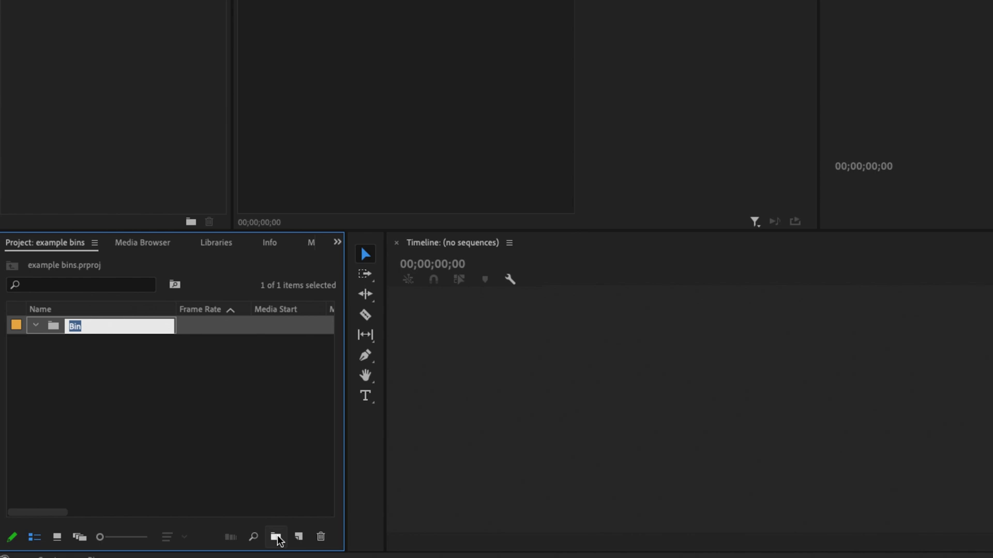
{"action": "mouse_move", "coordinate": [225, 470]}
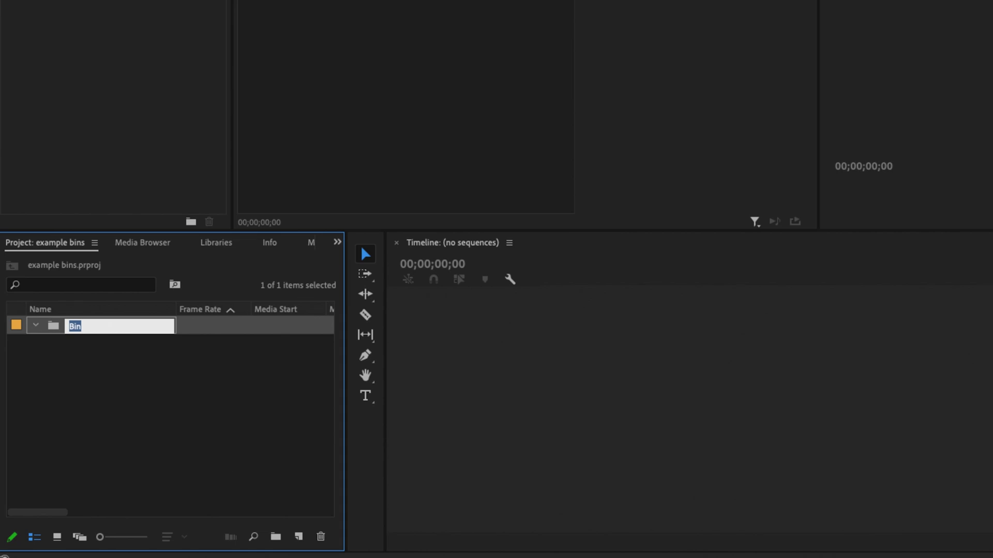
{"action": "type", "text": "footage"}
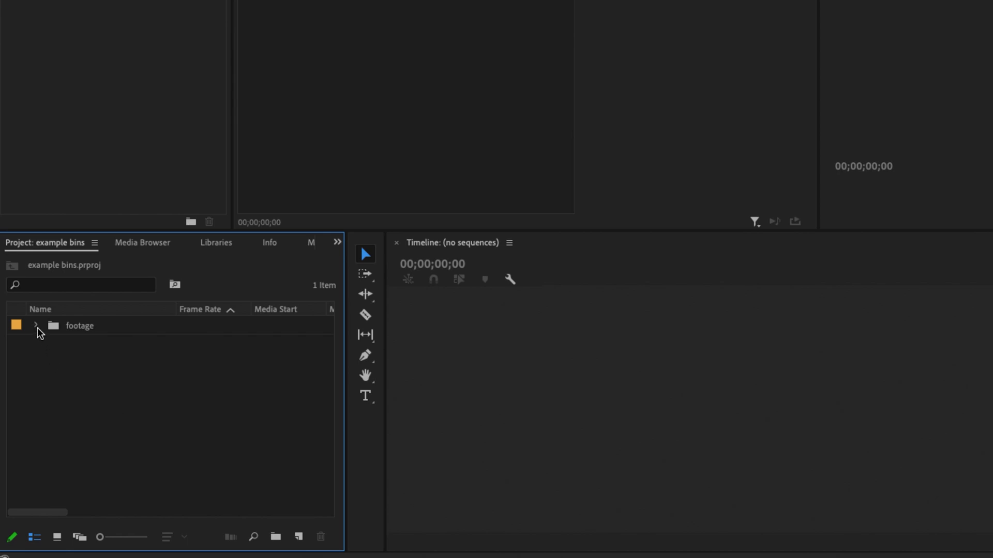
{"action": "left_click", "coordinate": [79, 326]}
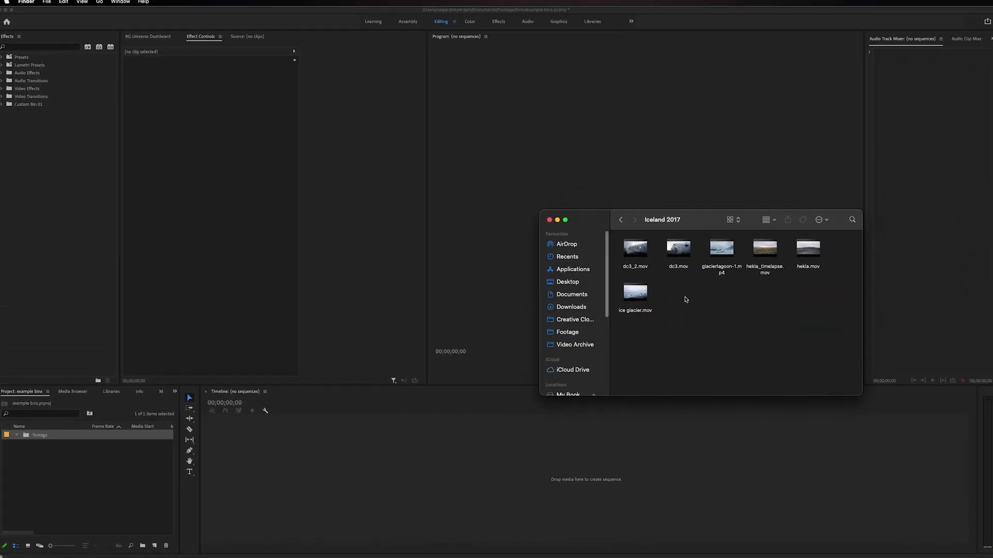
Step: Select all six clips in the Iceland 2017 folder with Cmd+A
{"action": "key", "text": "cmd+a"}
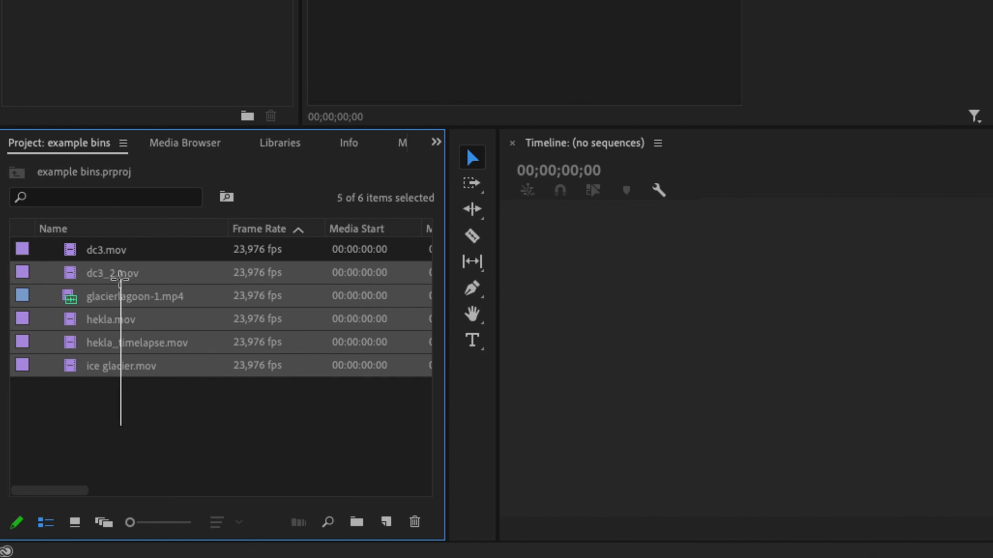
Step: Make a bin named broll from the six selected Iceland clips and collapse it
{"action": "left_click", "coordinate": [105, 250]}
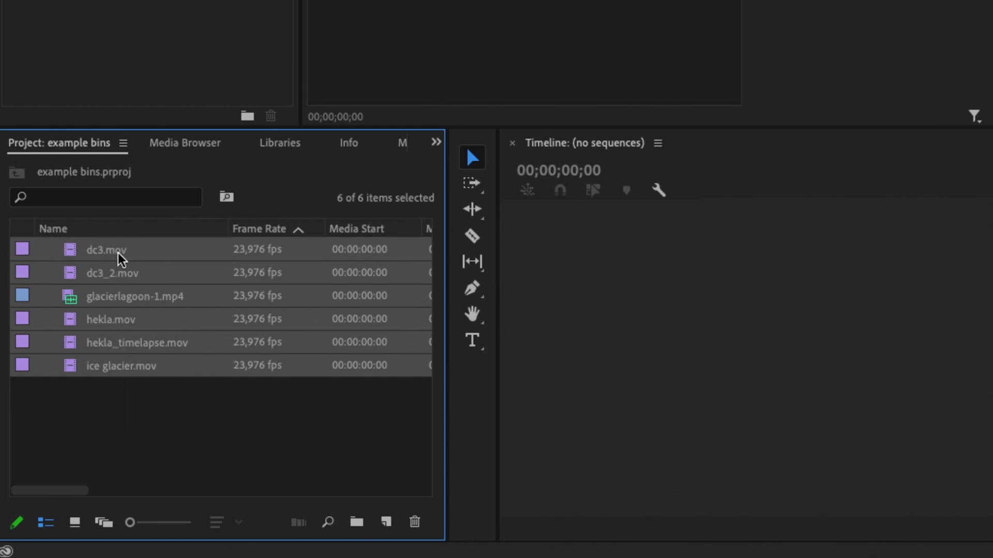
{"action": "right_click", "coordinate": [105, 249]}
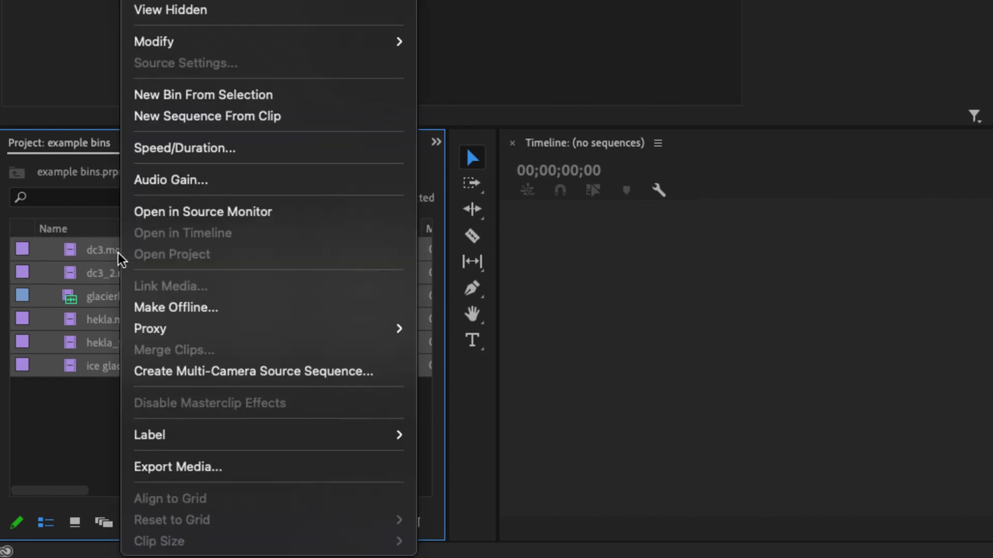
{"action": "mouse_move", "coordinate": [171, 202]}
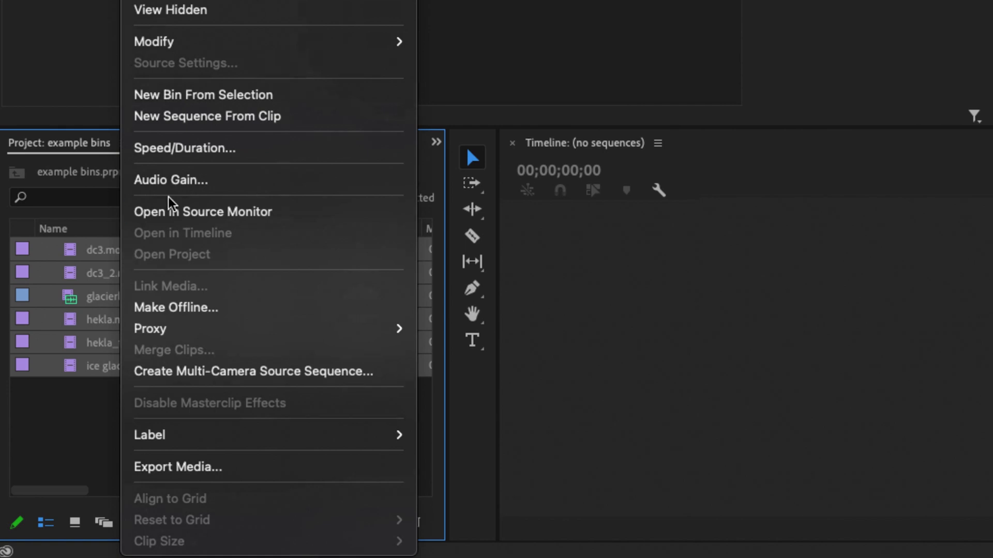
{"action": "mouse_move", "coordinate": [202, 94]}
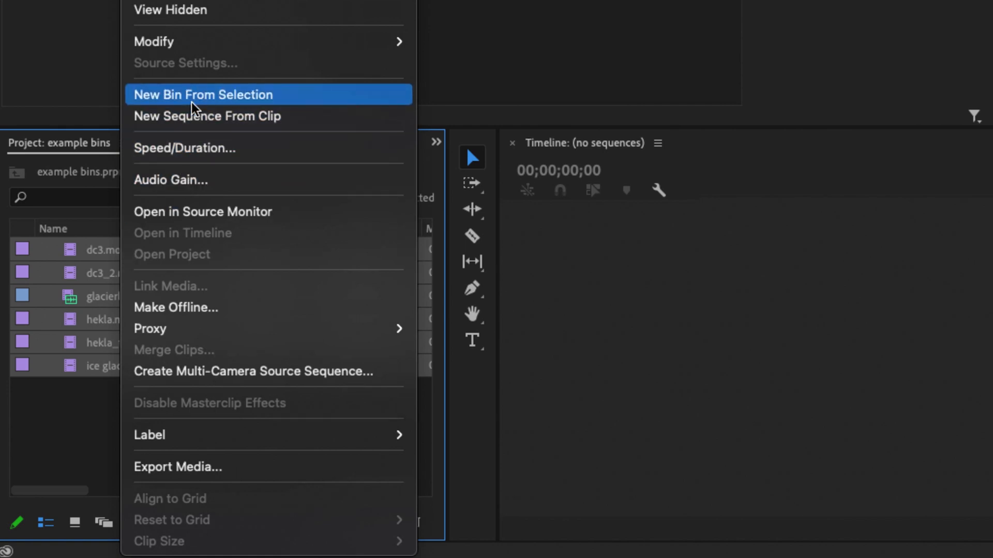
{"action": "left_click", "coordinate": [203, 94]}
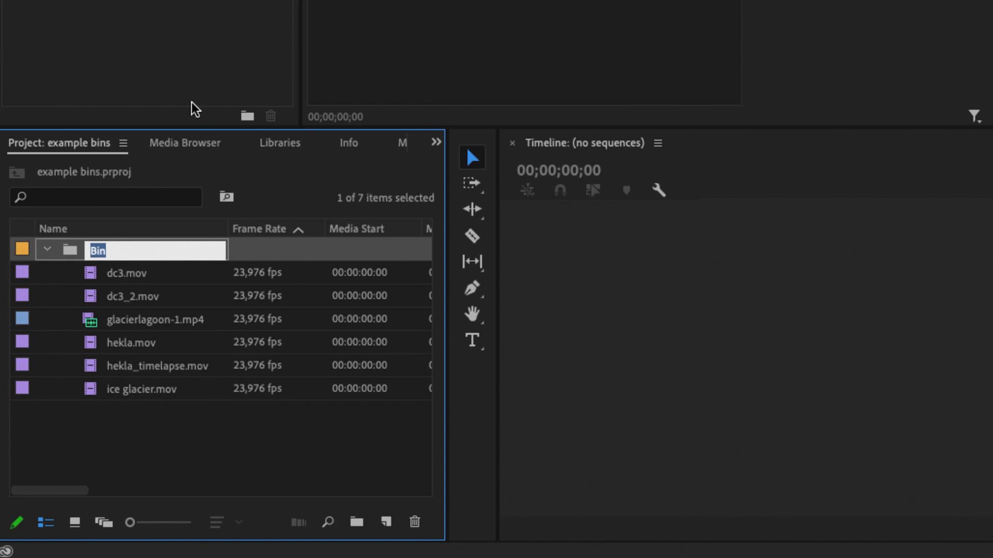
{"action": "mouse_move", "coordinate": [191, 138]}
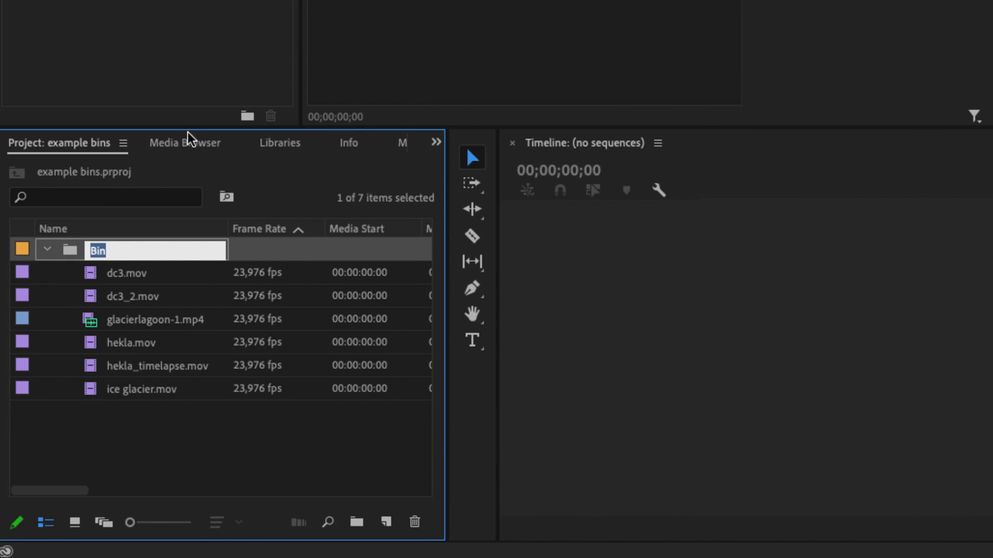
{"action": "type", "text": "broll"}
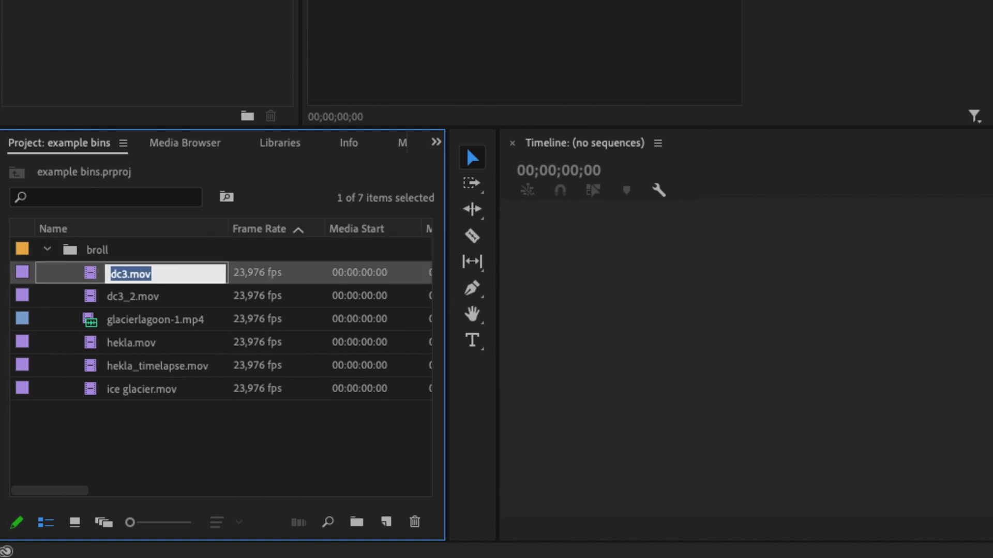
{"action": "mouse_move", "coordinate": [72, 282]}
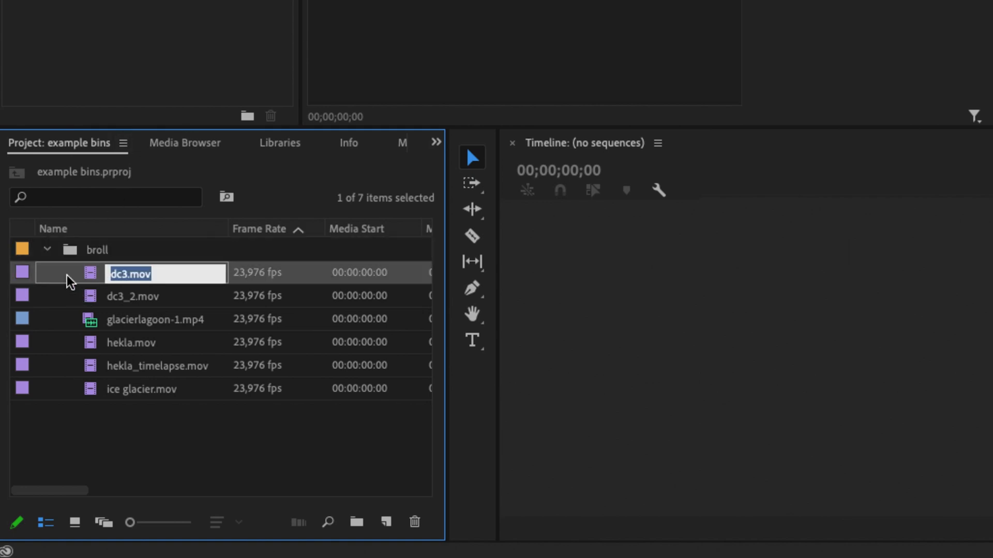
{"action": "left_click", "coordinate": [46, 249]}
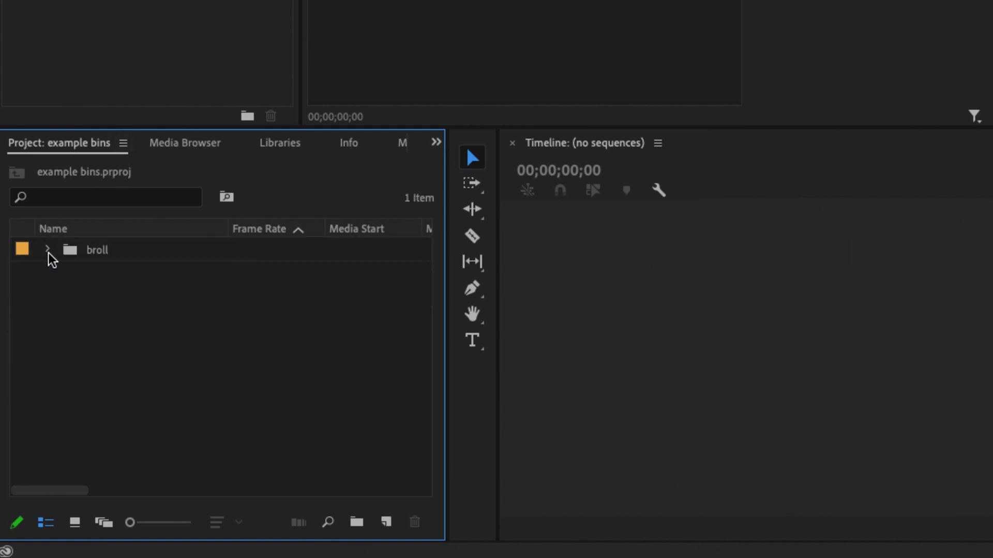
Step: Switch to Finder, go up to the Video project folder and look inside its Footage folder twice
{"action": "left_click", "coordinate": [97, 250]}
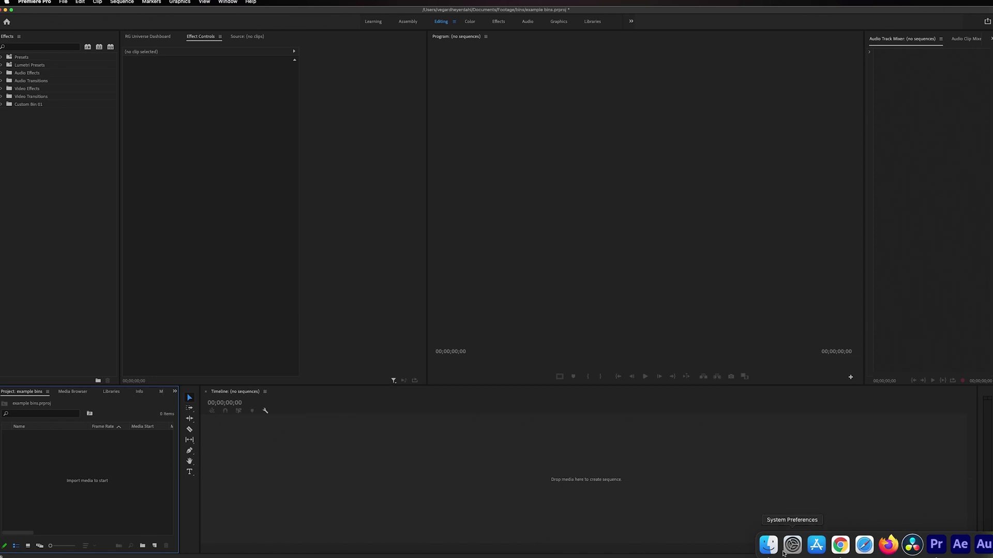
{"action": "left_click", "coordinate": [767, 545]}
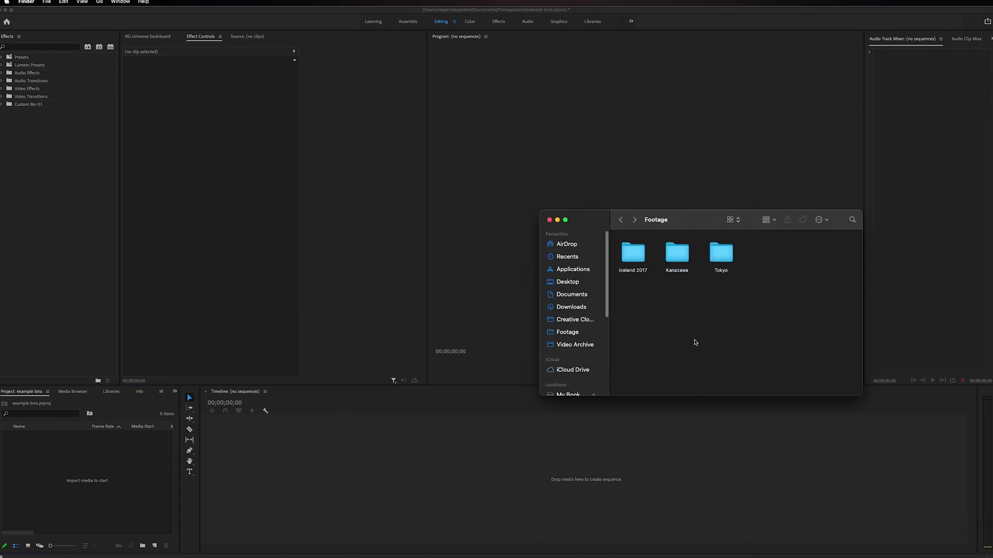
{"action": "left_click", "coordinate": [621, 220]}
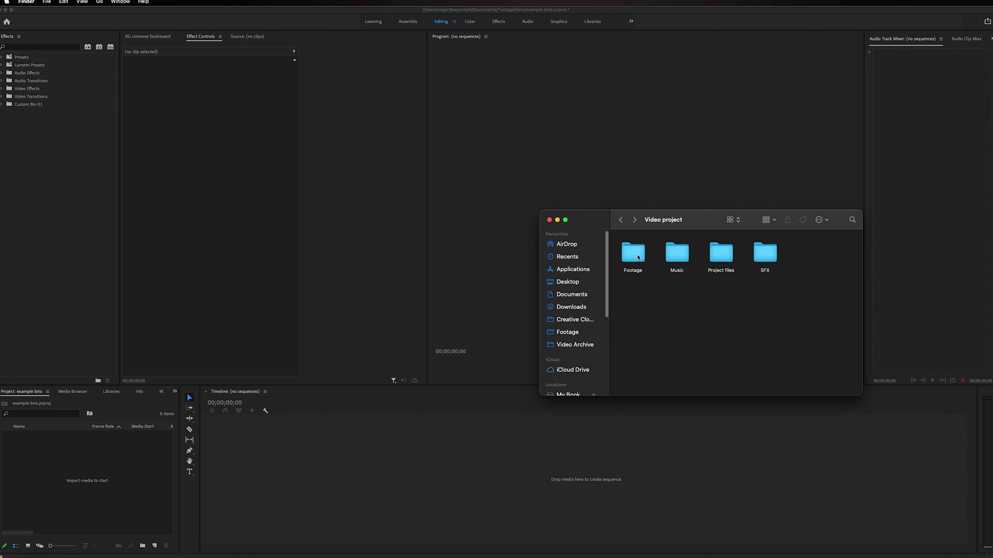
{"action": "double_click", "coordinate": [631, 253]}
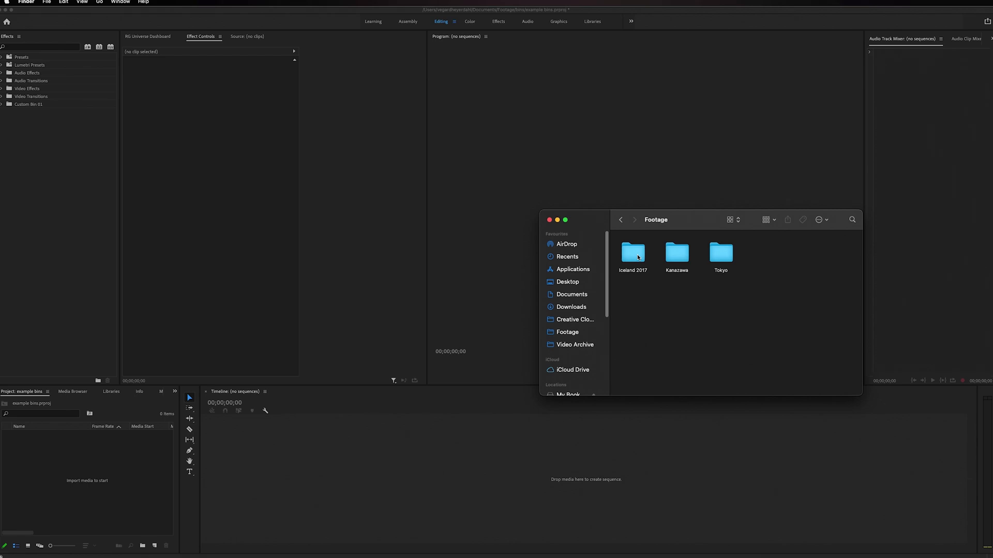
{"action": "left_click", "coordinate": [620, 219]}
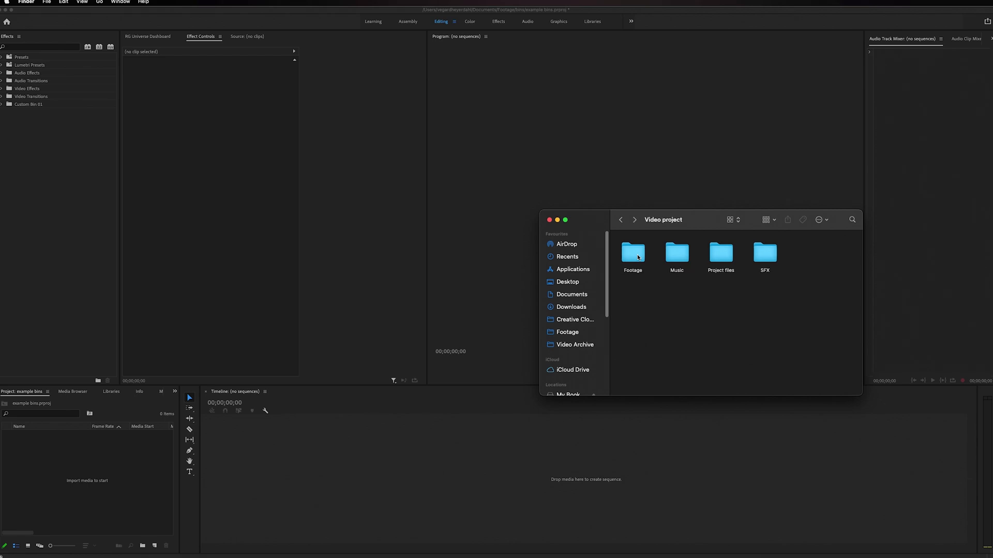
{"action": "double_click", "coordinate": [631, 252]}
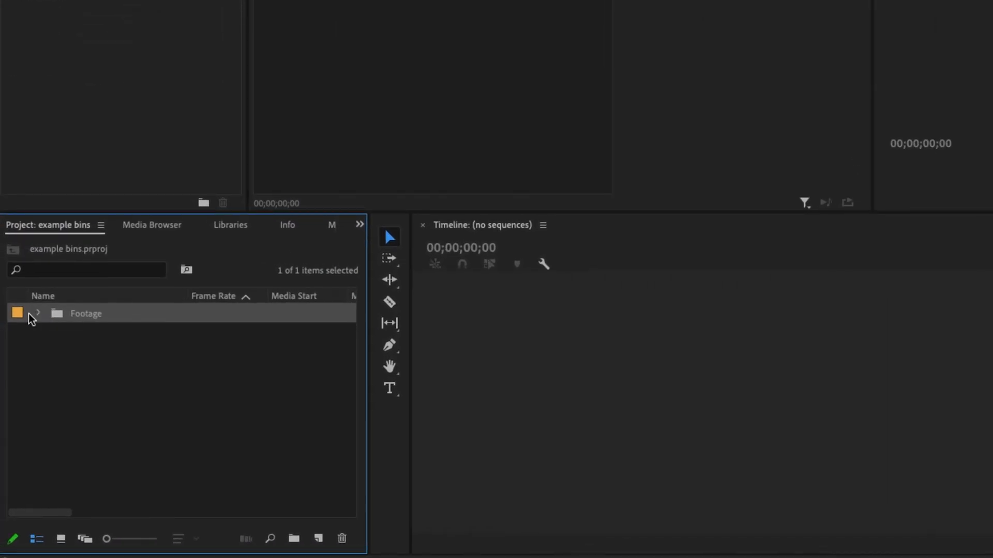
{"action": "left_click", "coordinate": [37, 312]}
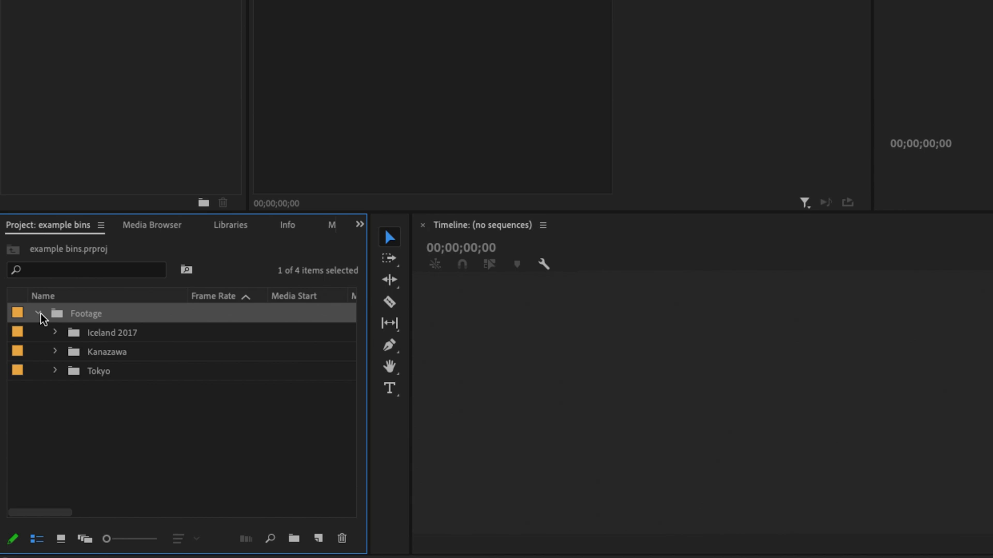
{"action": "mouse_move", "coordinate": [49, 320]}
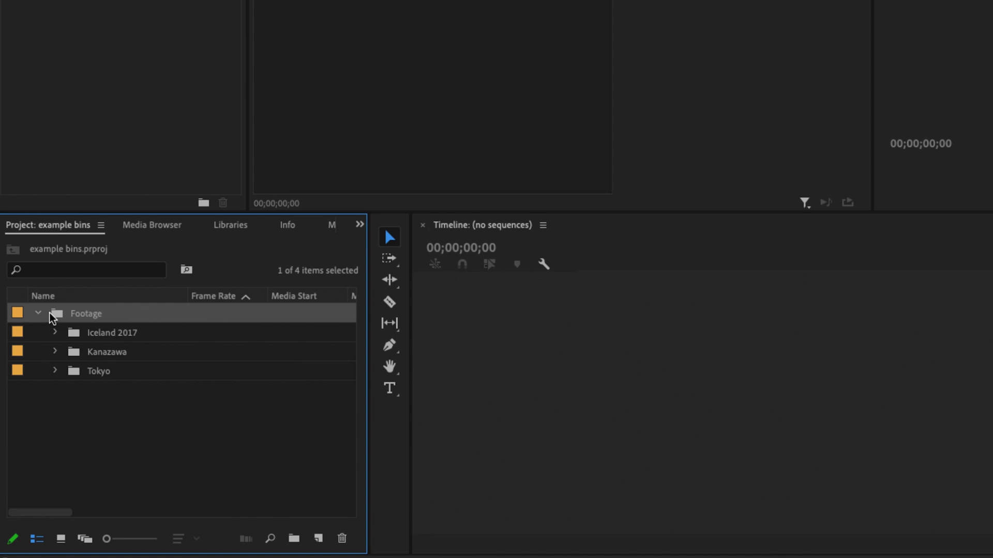
{"action": "mouse_move", "coordinate": [125, 429]}
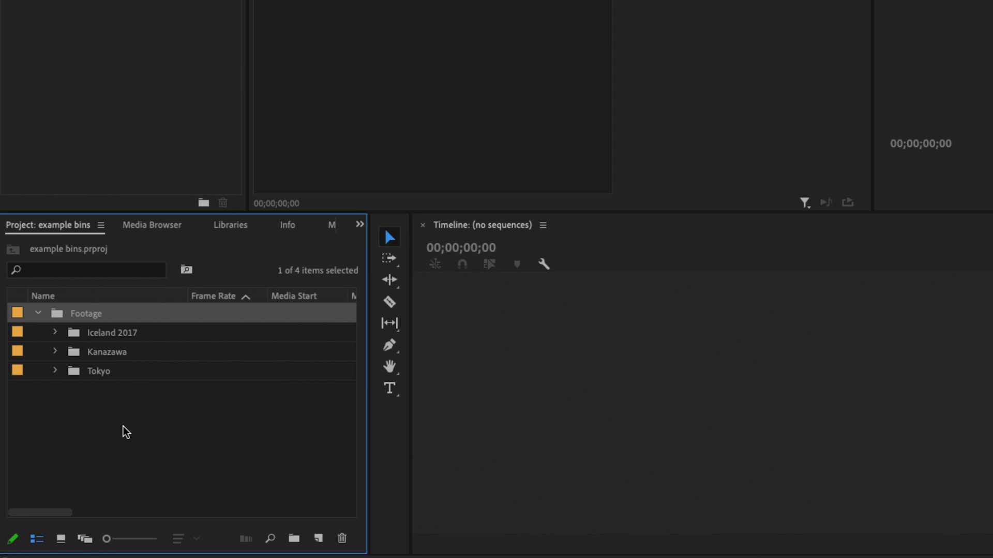
{"action": "mouse_move", "coordinate": [56, 337]}
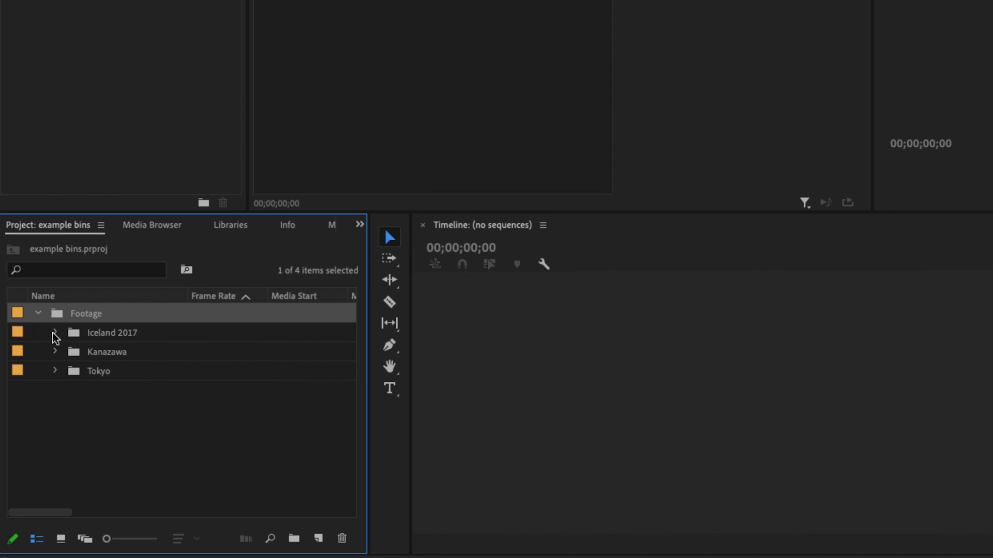
{"action": "left_click", "coordinate": [55, 332]}
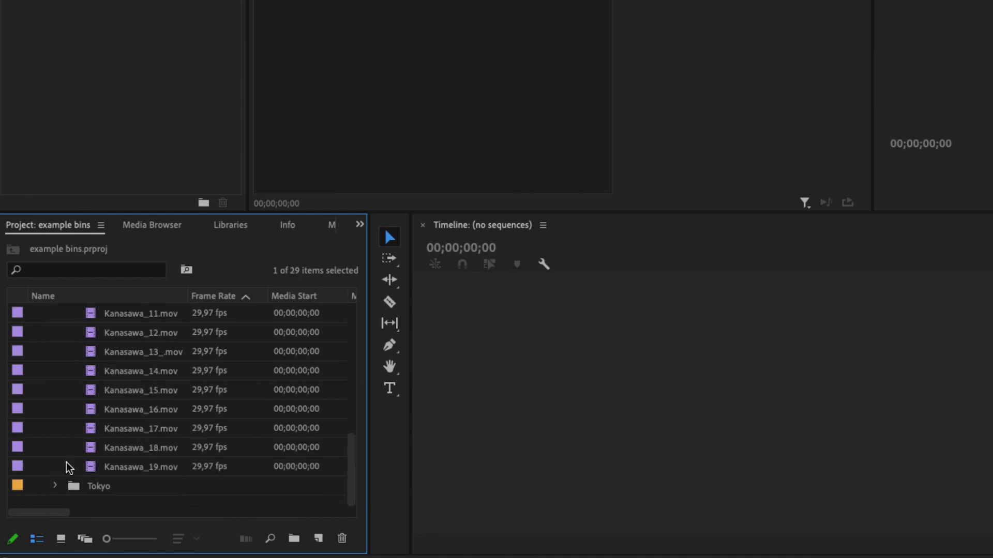
{"action": "left_click", "coordinate": [55, 486]}
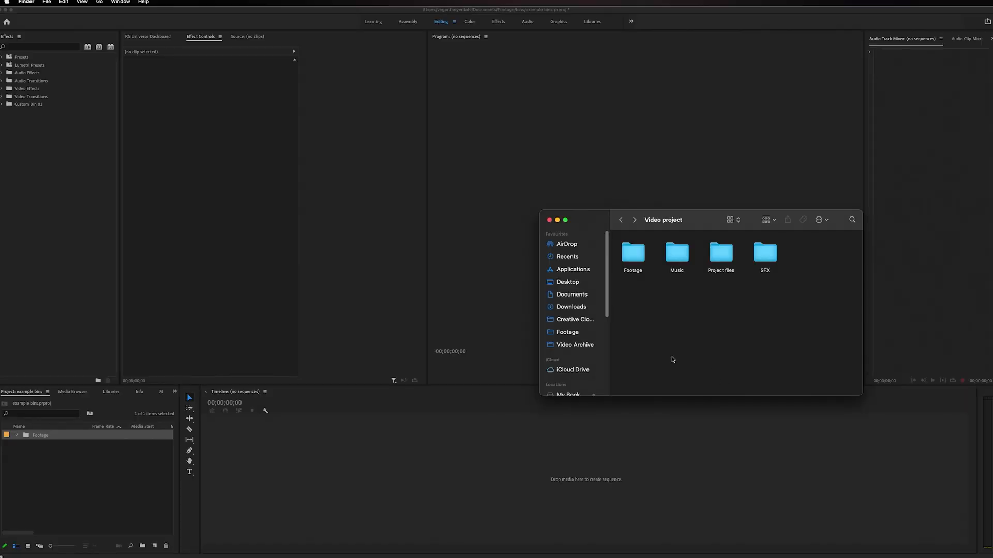
{"action": "mouse_move", "coordinate": [776, 278]}
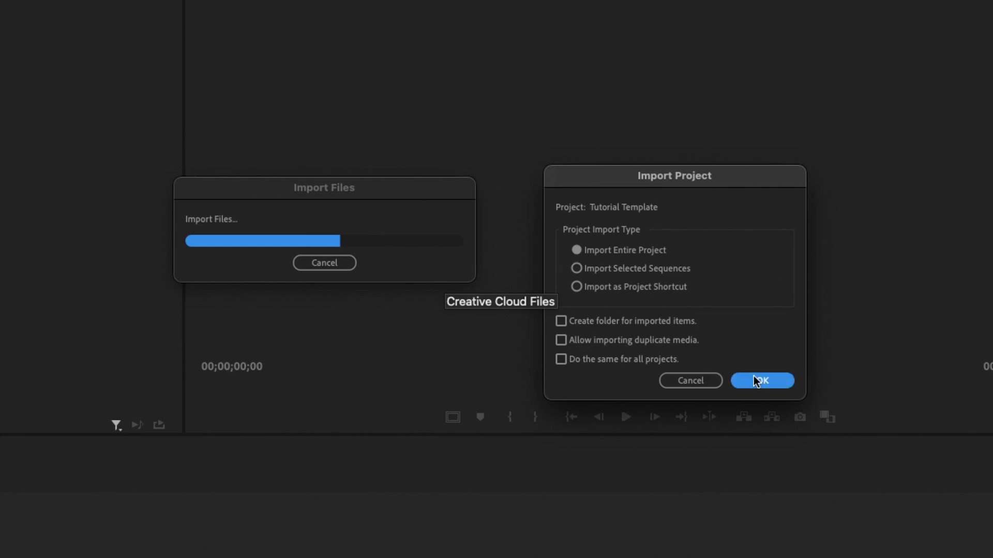
Step: Confirm importing the entire Tutorial Template project in the Import Project dialog
{"action": "left_click", "coordinate": [762, 381]}
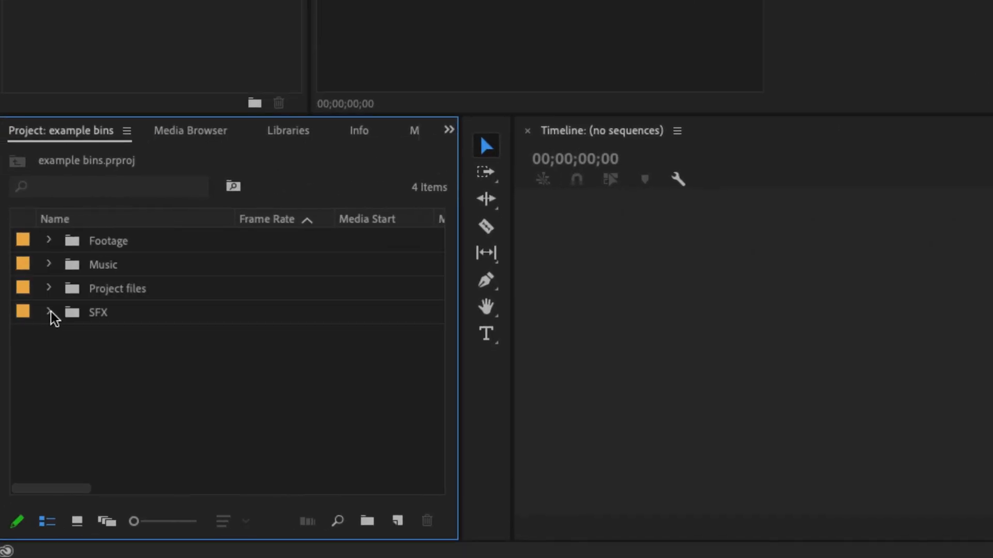
{"action": "left_click", "coordinate": [49, 313]}
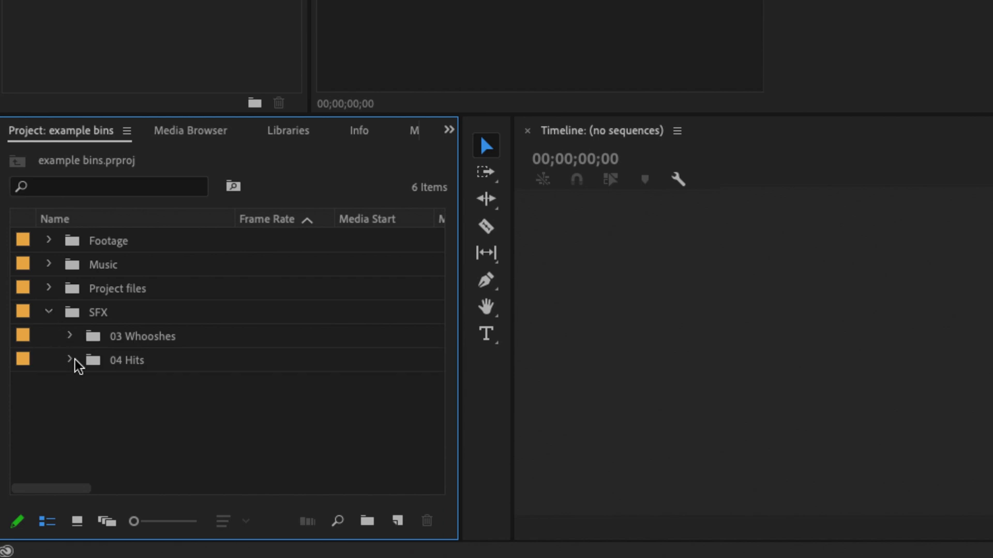
{"action": "left_click", "coordinate": [69, 360]}
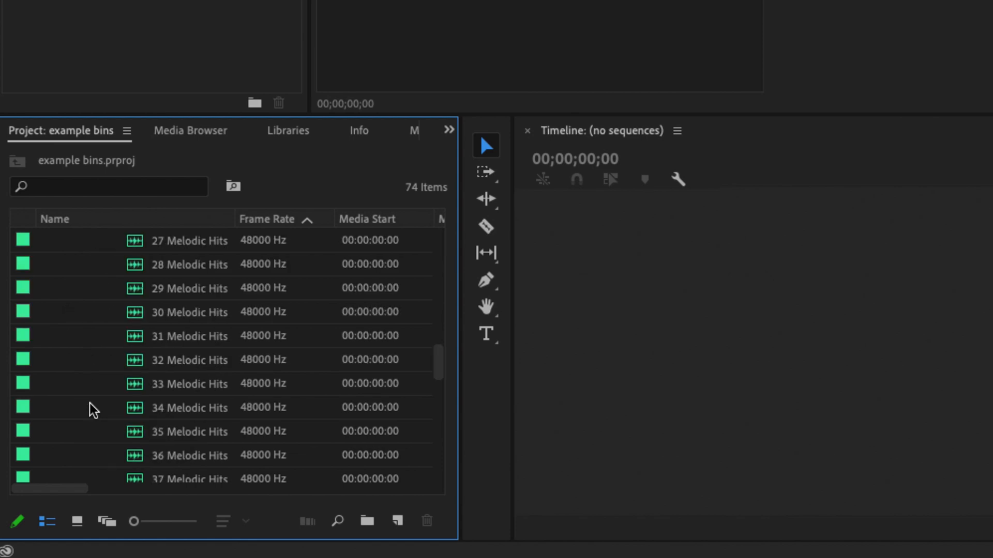
{"action": "scroll", "scroll_direction": "up", "scroll_amount": 3}
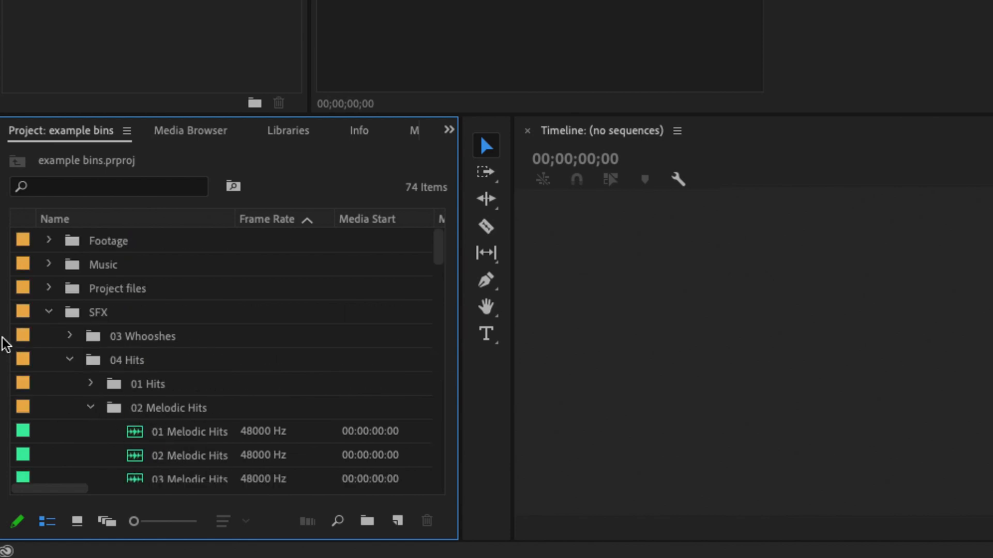
{"action": "left_click", "coordinate": [48, 311]}
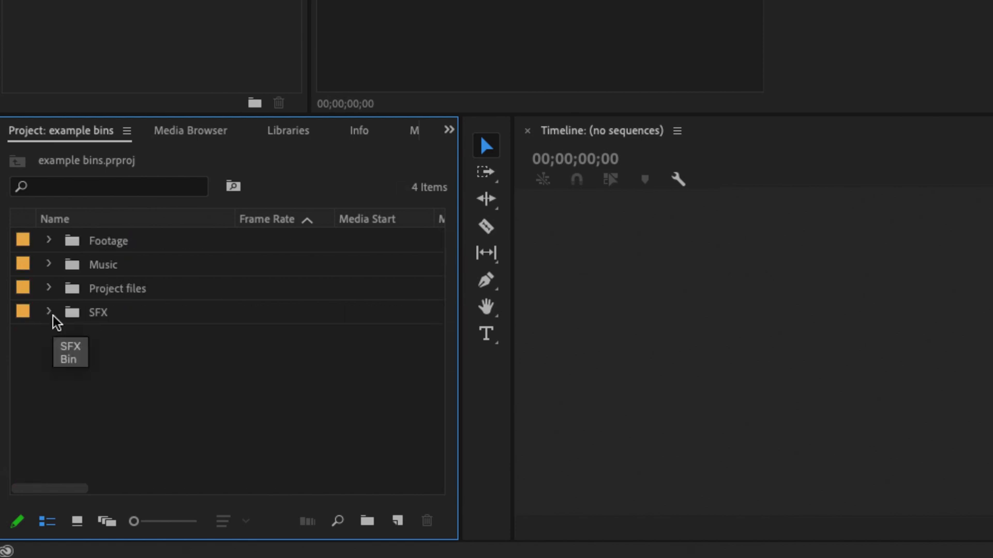